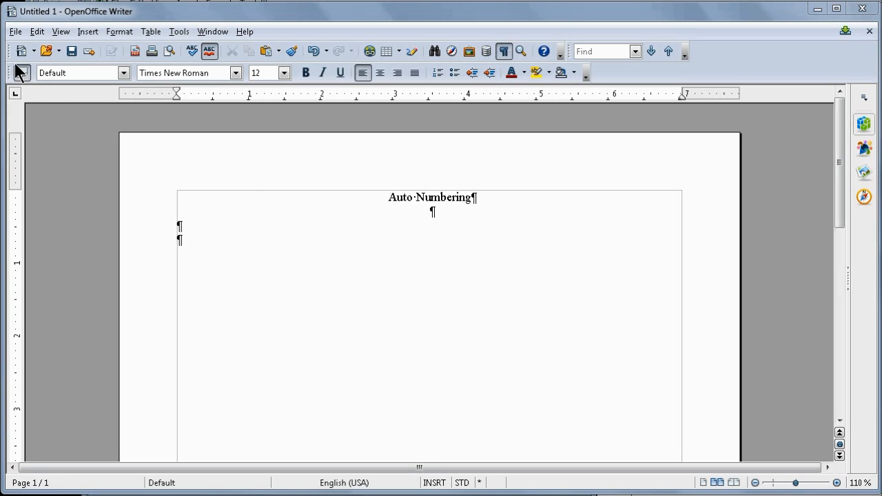
pyautogui.moveTo(213, 50)
pyautogui.write('1')
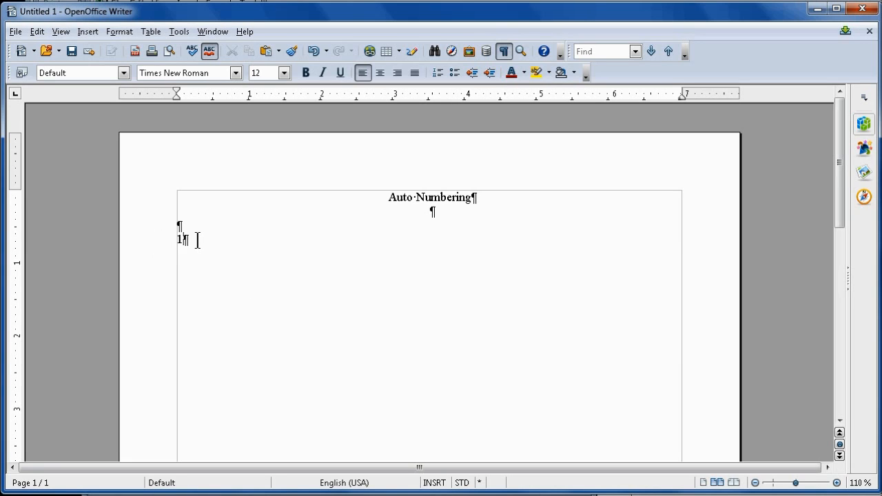
# - Type '1.' with 'point one' so Writer starts a numbered list with item 2
pyautogui.write('.')
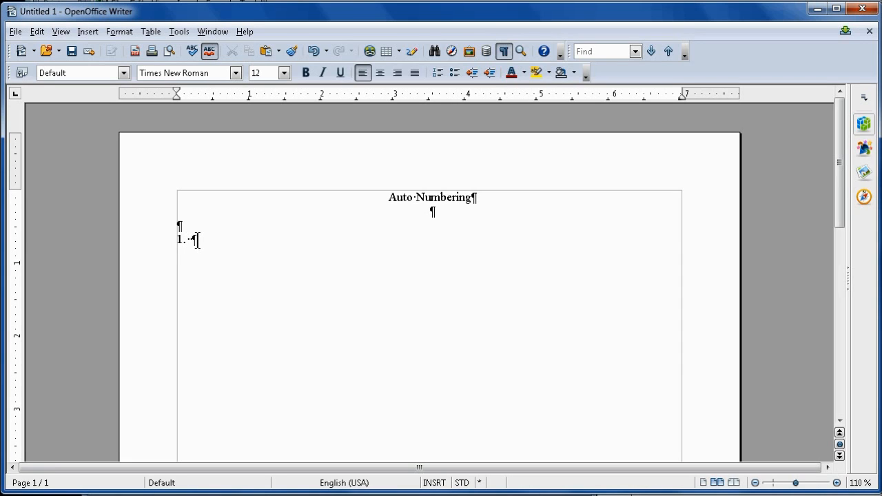
pyautogui.write('g')
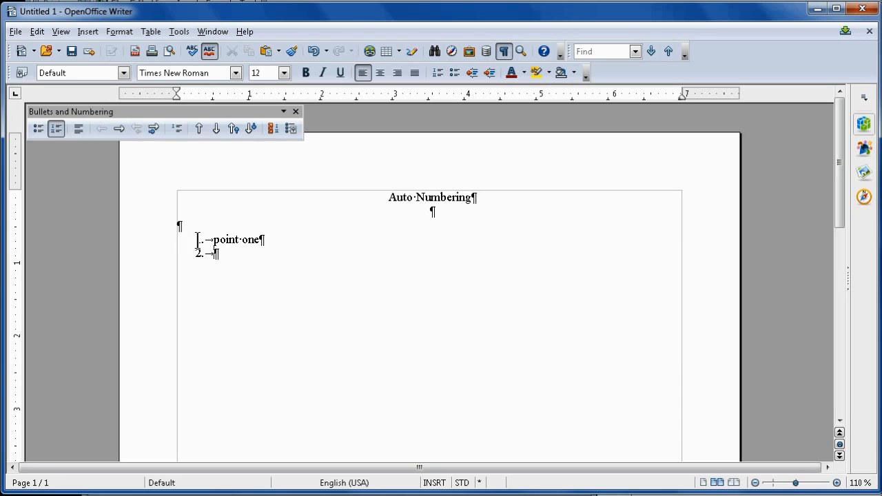
# - Place the cursor in empty list item 2 to fill it with a long string of 8s
pyautogui.click(438, 72)
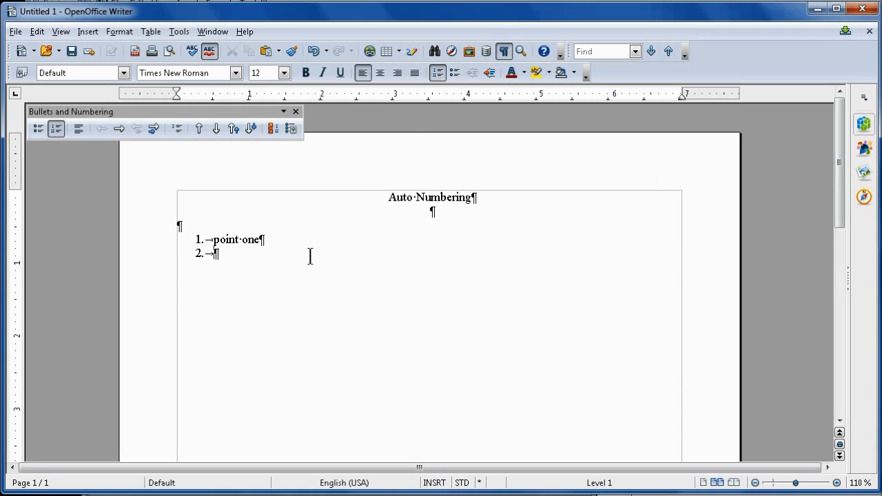
pyautogui.moveTo(229, 245)
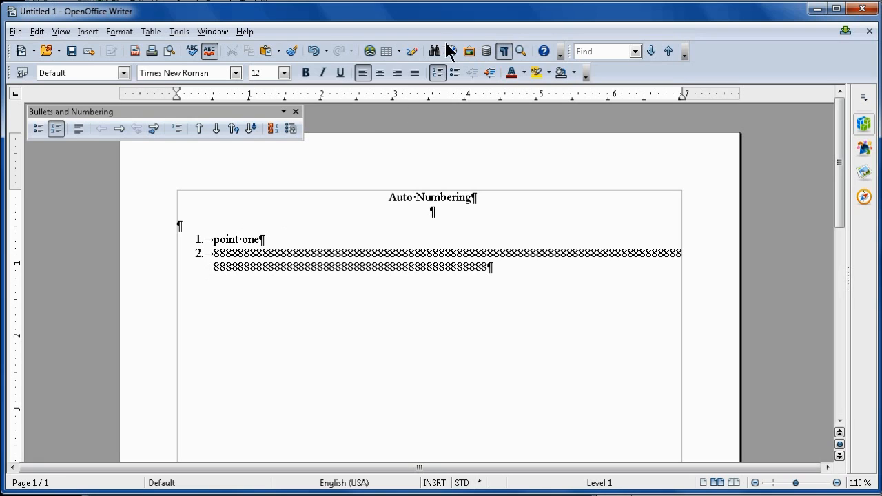
pyautogui.moveTo(438, 72)
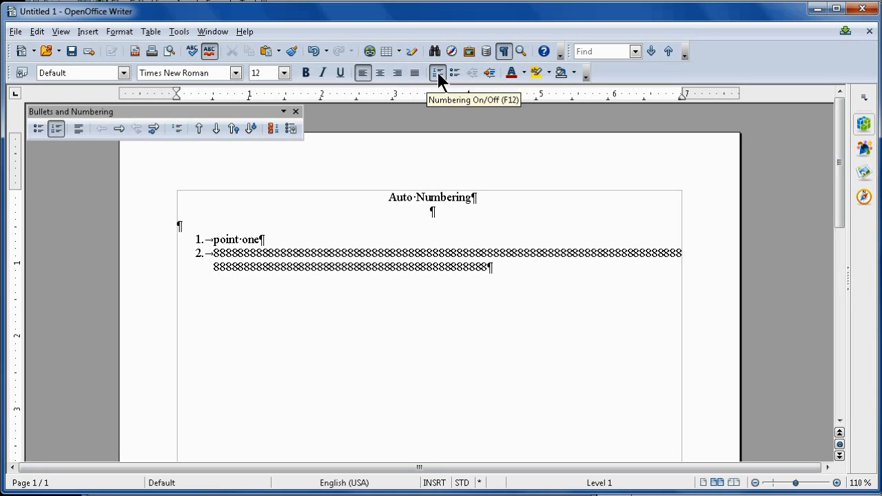
# - Toggle numbering off and back on for the 8s paragraph in item 2
pyautogui.click(438, 72)
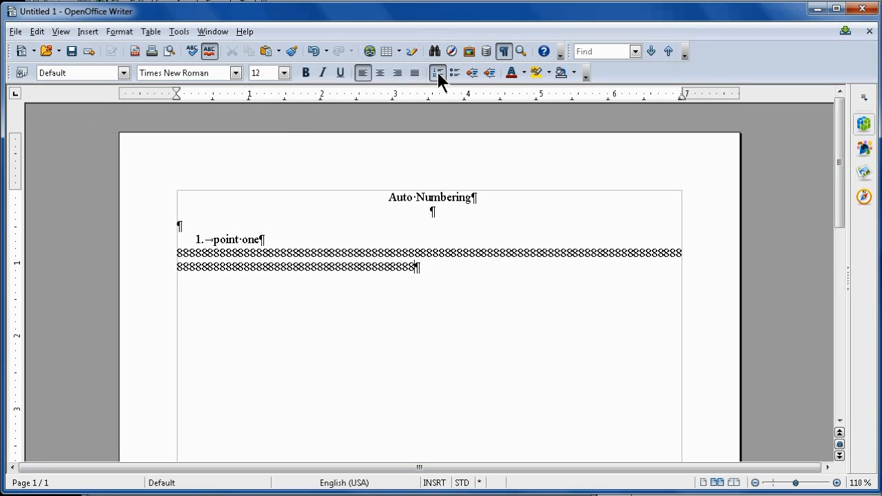
pyautogui.click(437, 72)
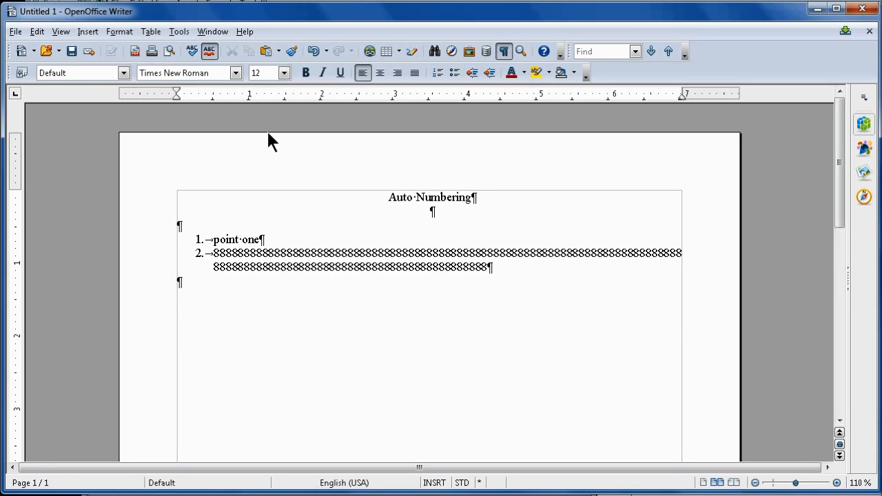
pyautogui.moveTo(274, 138)
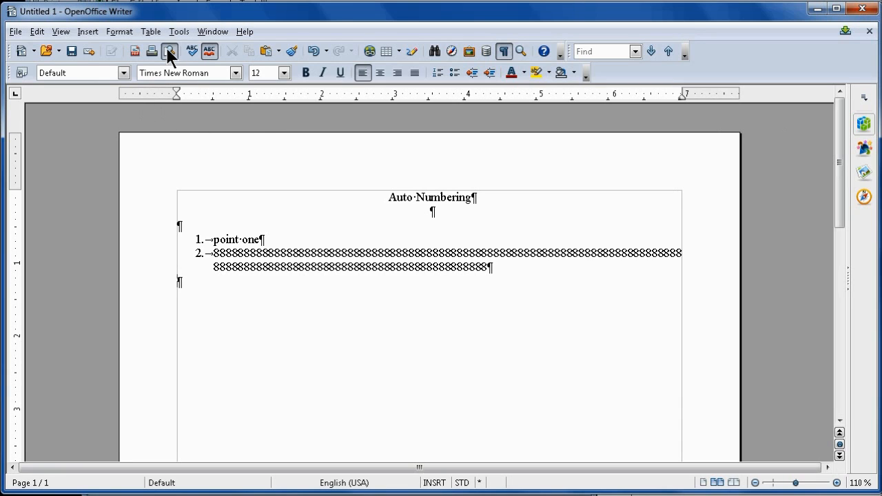
# - Uncheck Apply numbering on the AutoCorrect Options tab and confirm with OK
pyautogui.click(178, 31)
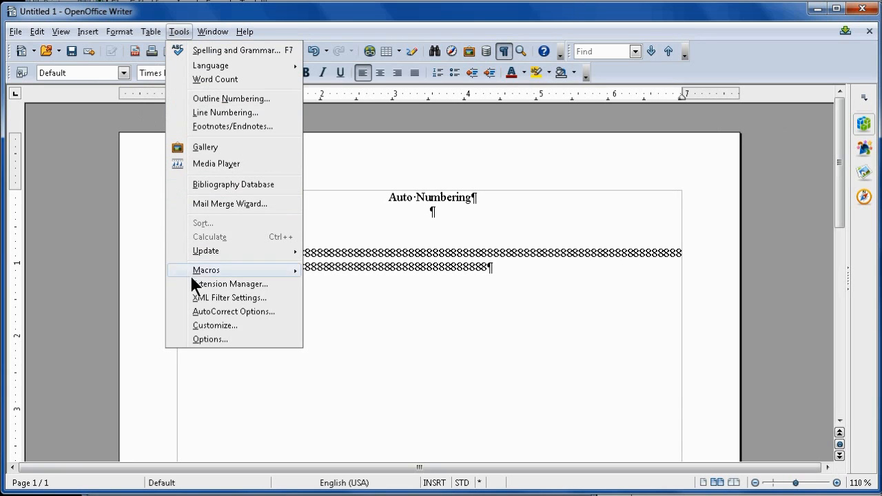
pyautogui.moveTo(209, 318)
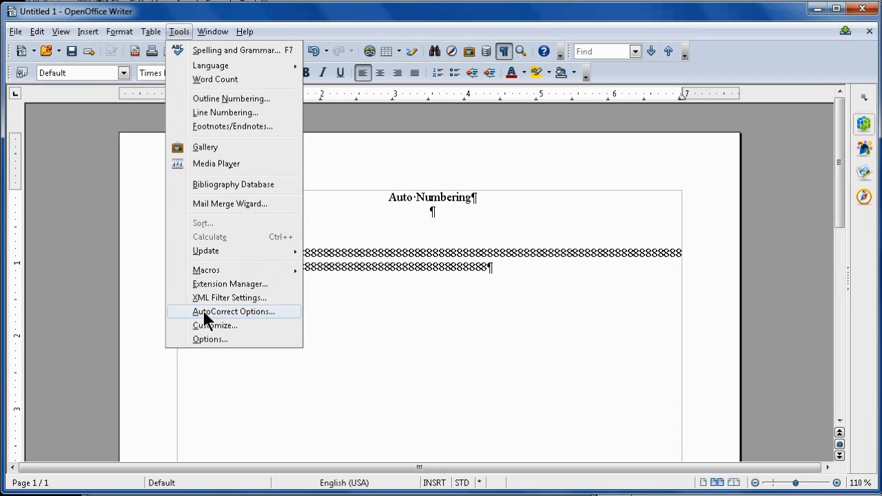
pyautogui.click(233, 312)
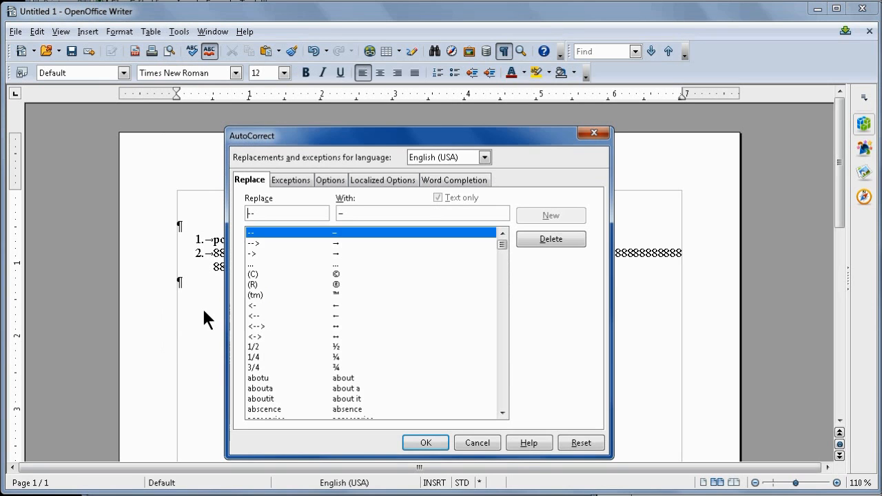
pyautogui.click(329, 180)
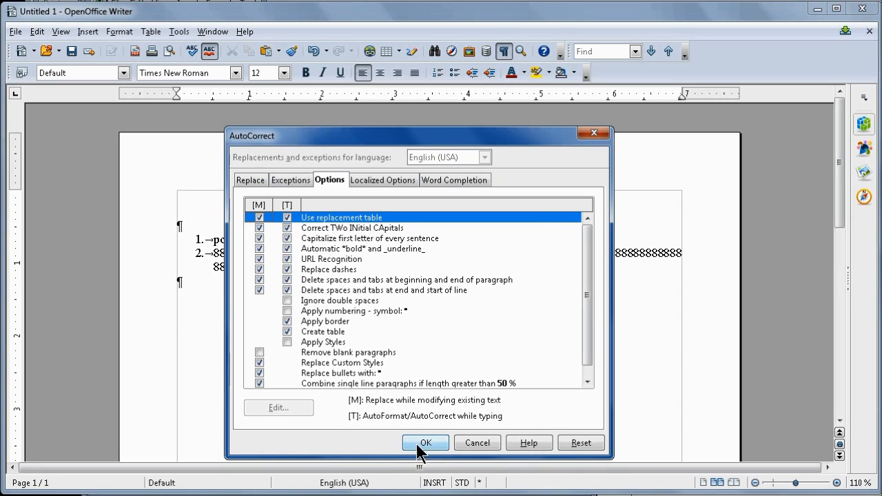
pyautogui.click(424, 443)
pyautogui.write('3.')
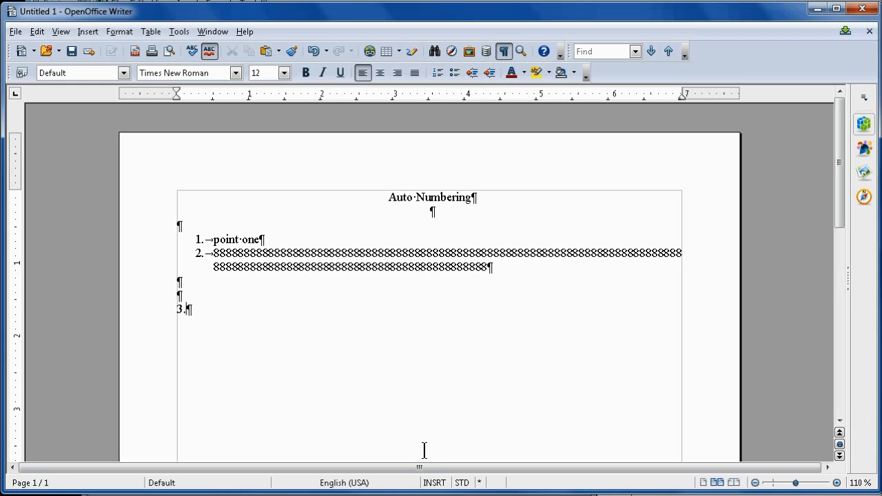
# - Type '3. is this going to indent' on a new line, which stays un-numbered
pyautogui.write('i')
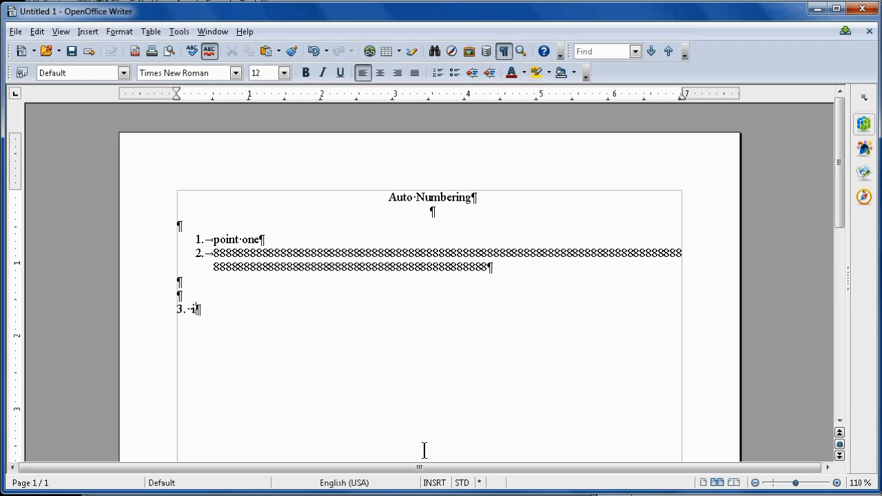
pyautogui.write('s this going to in')
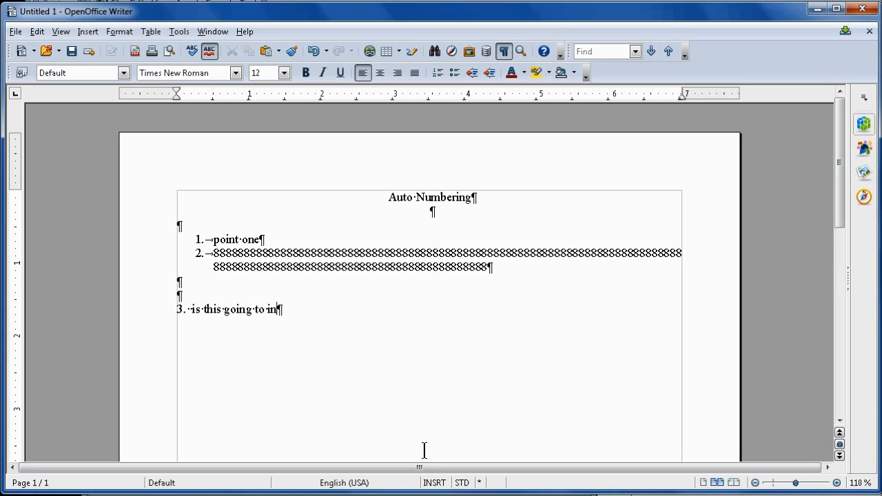
pyautogui.write('dent')
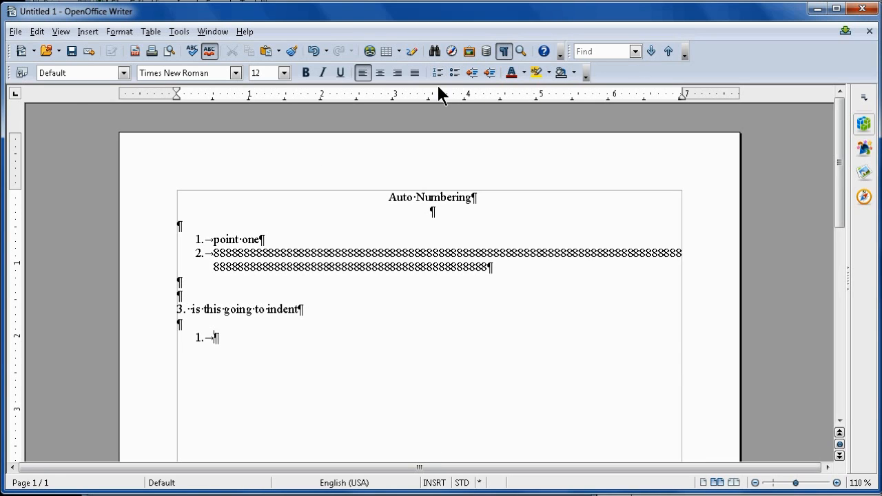
# - Apply numbering manually to 'is this going to indent', making it list item 3
pyautogui.click(437, 72)
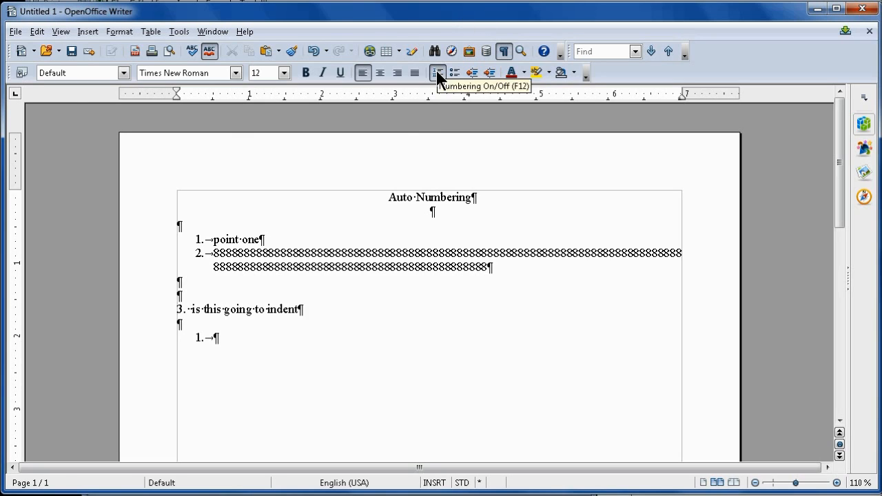
pyautogui.click(454, 72)
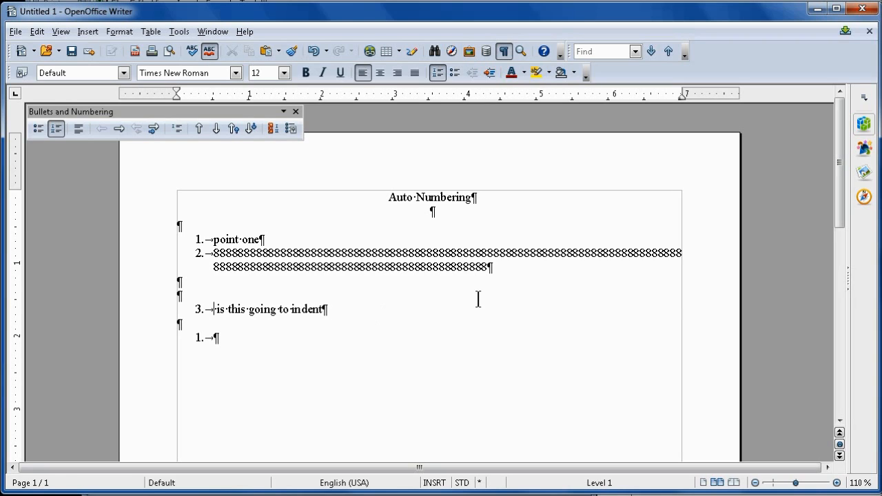
pyautogui.moveTo(395, 83)
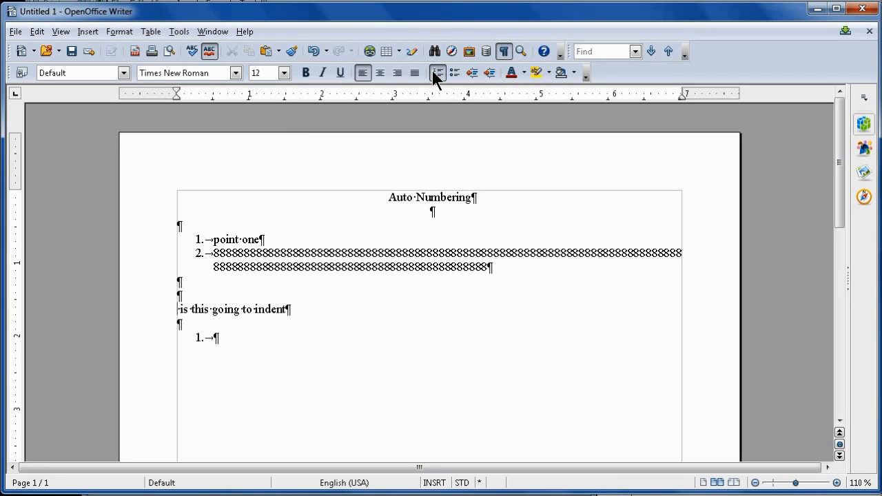
pyautogui.click(455, 72)
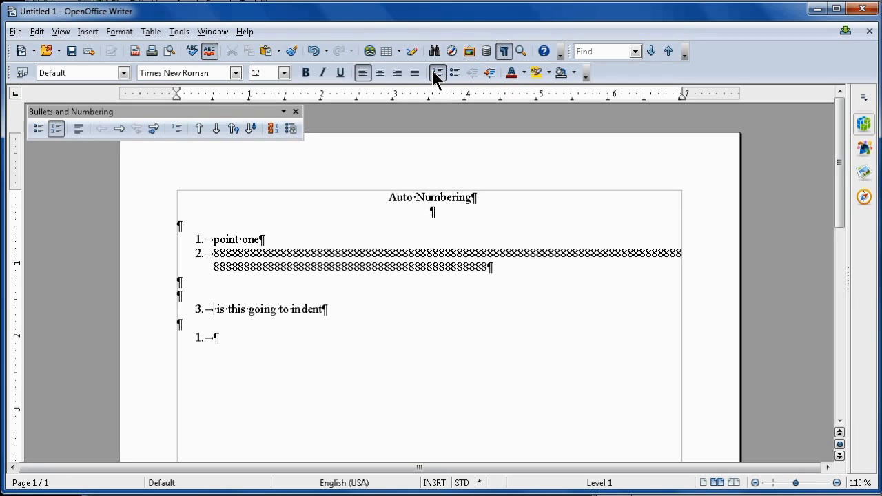
pyautogui.moveTo(452, 51)
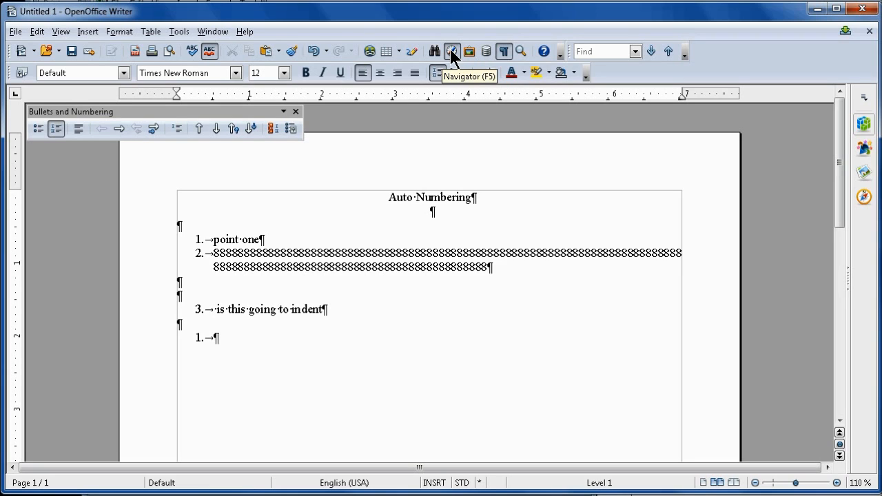